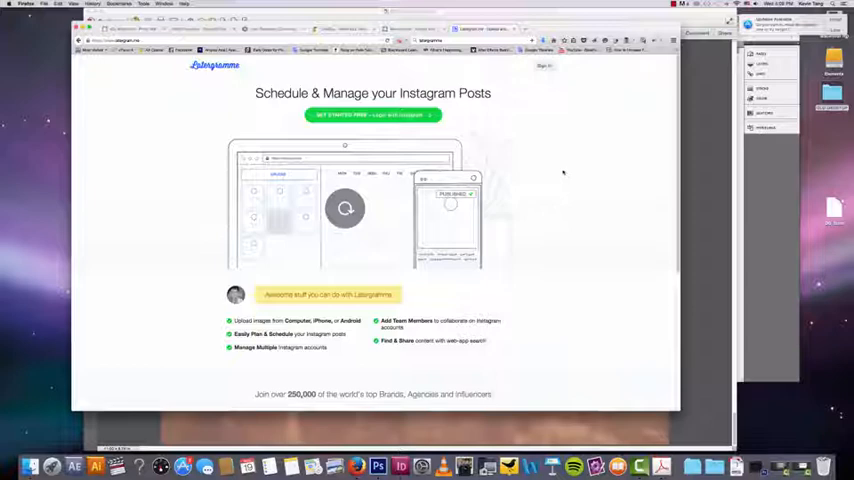
Step: Scroll past Latergramme's hero image to its scheduling features and pricing options
scroll(down, 3)
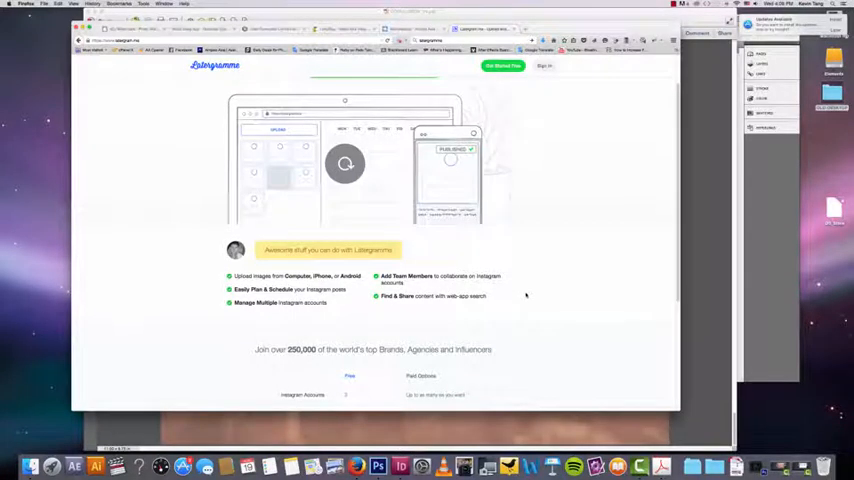
Step: Scroll back up on Latergramme and bring up the Piqora homepage on user-generated photos
scroll(up, 3)
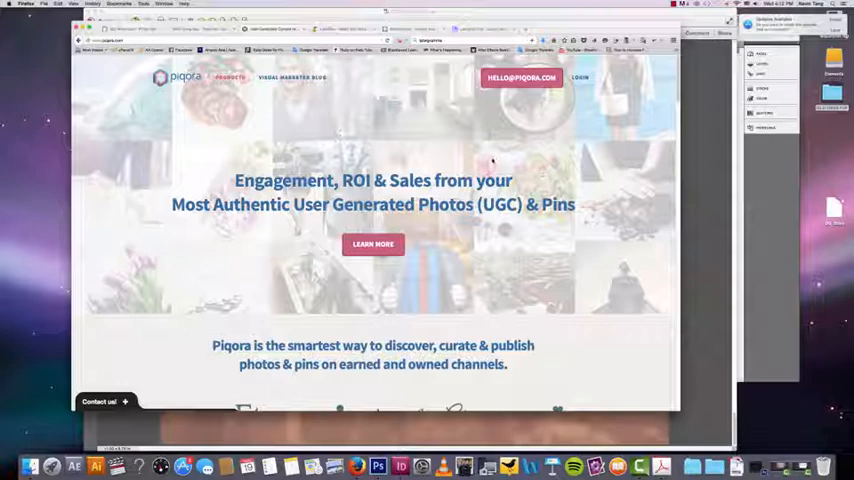
Step: Scroll Piqora down to the 'Find the most relevant, most authentic photos' section
scroll(down, 3)
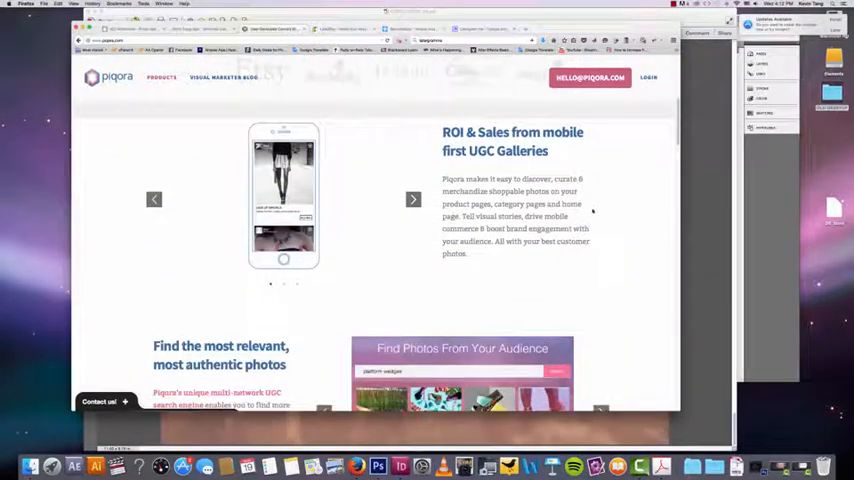
scroll(down, 3)
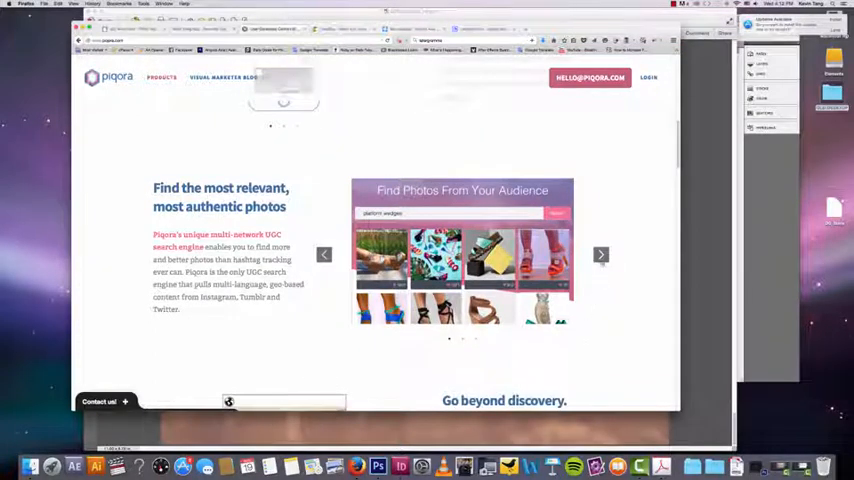
Step: Advance through two photo search examples and scroll Piqora's remaining feature sections
click(601, 255)
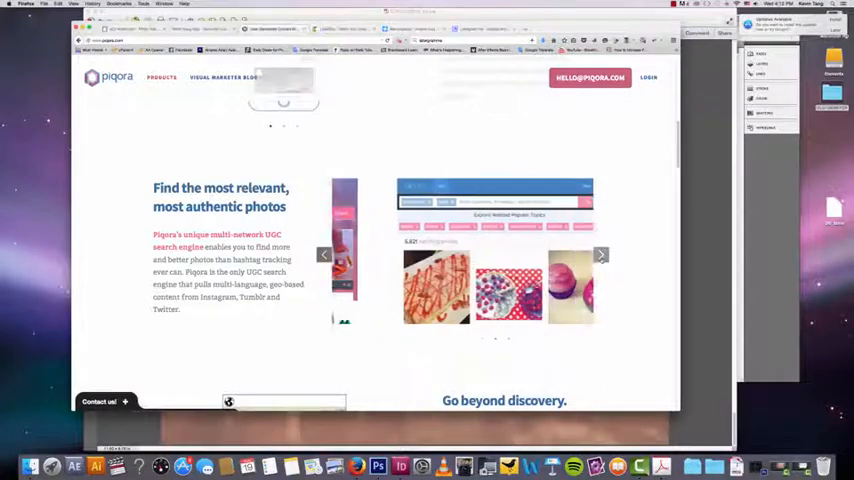
click(600, 254)
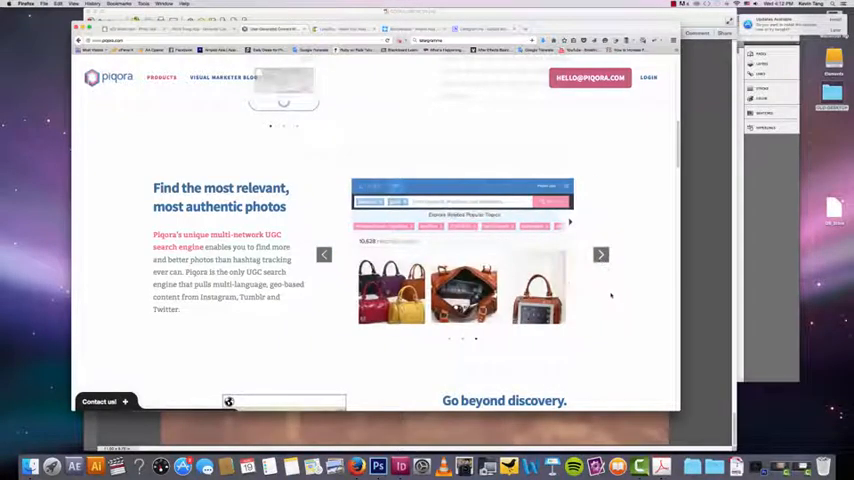
scroll(down, 3)
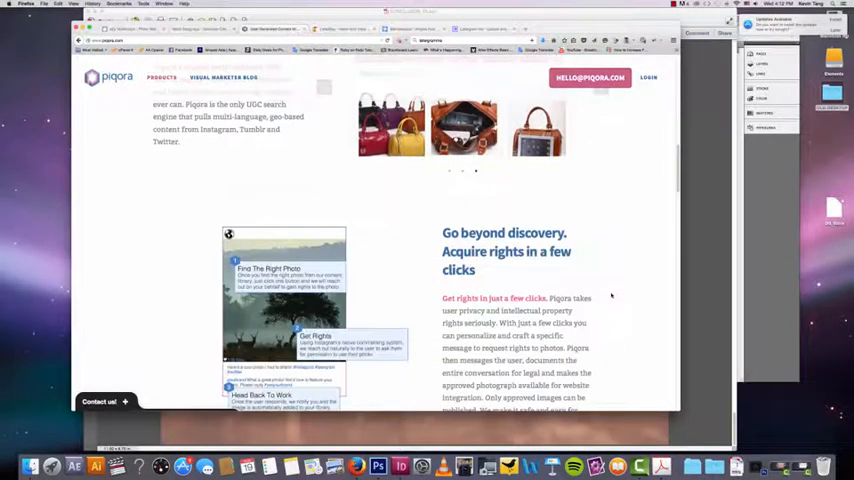
scroll(up, 3)
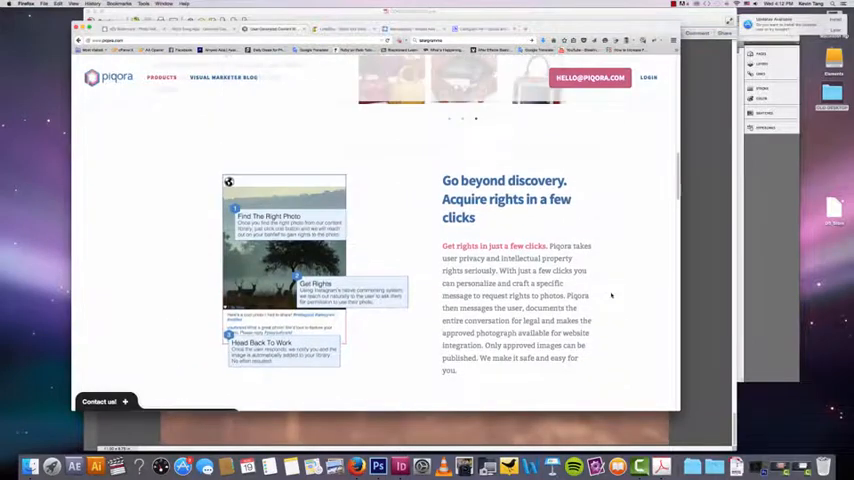
scroll(down, 3)
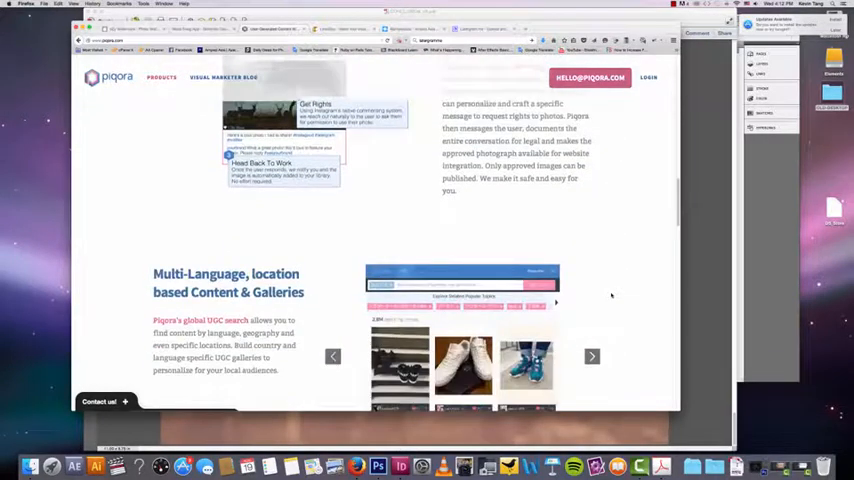
scroll(down, 3)
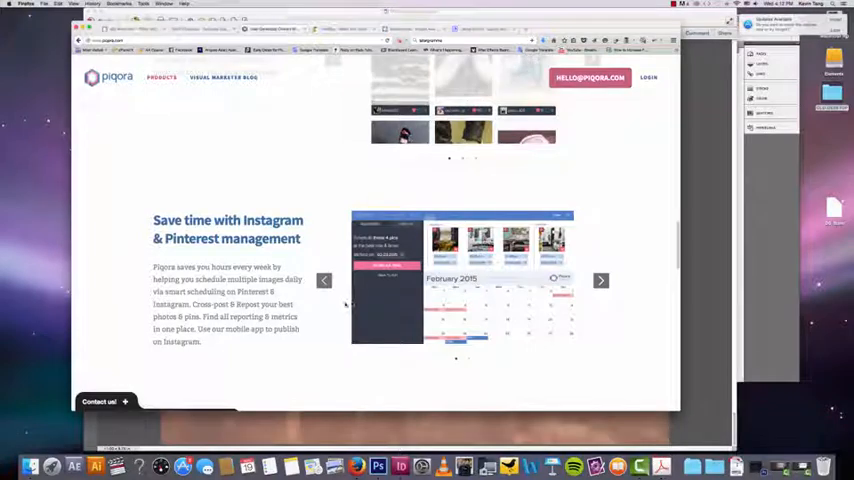
scroll(down, 3)
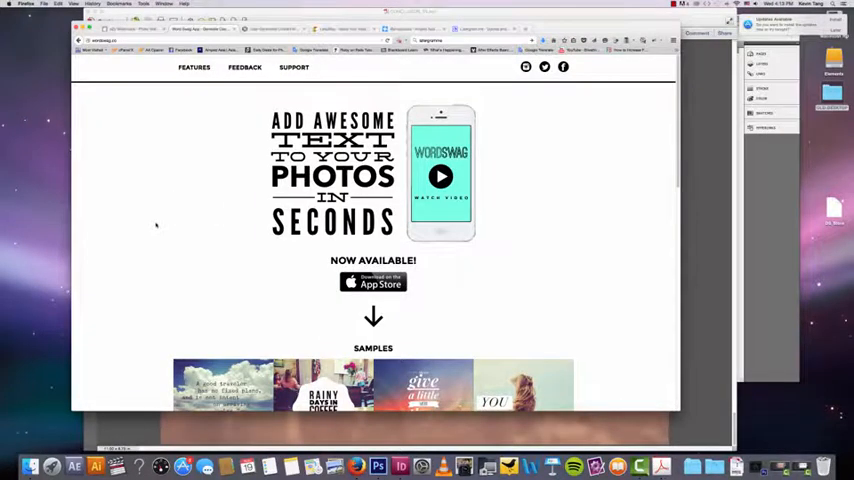
Step: Browse Word Swag's Samples grid of text-on-photo designs, then reach eZy Watermark's iTunes page
scroll(down, 3)
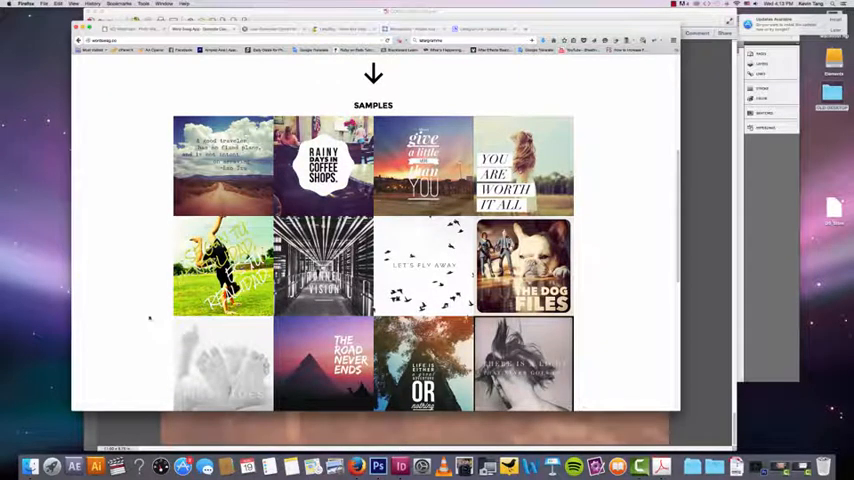
scroll(up, 3)
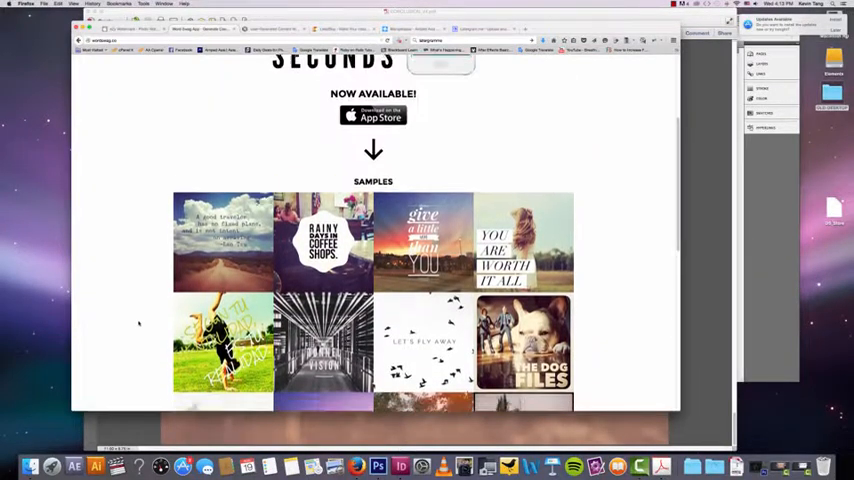
scroll(up, 3)
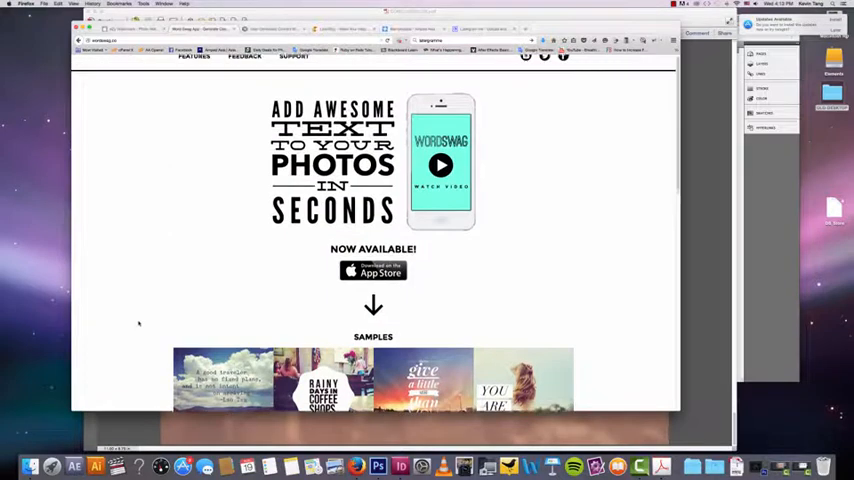
scroll(down, 3)
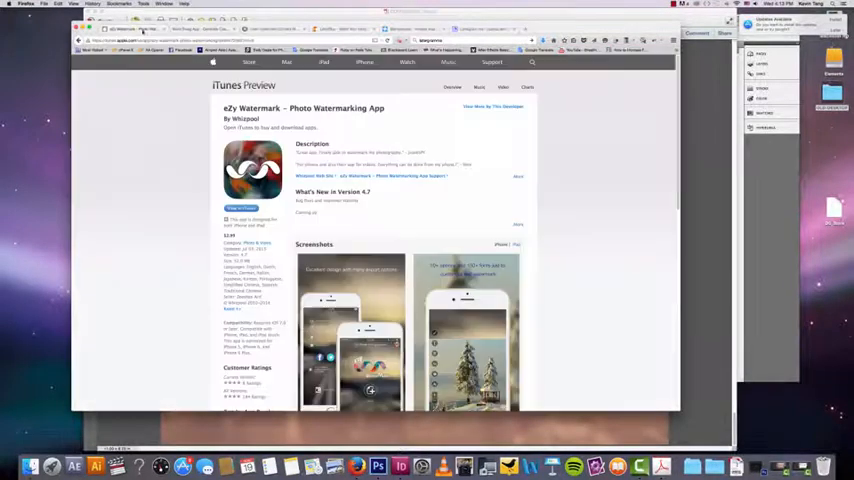
scroll(down, 3)
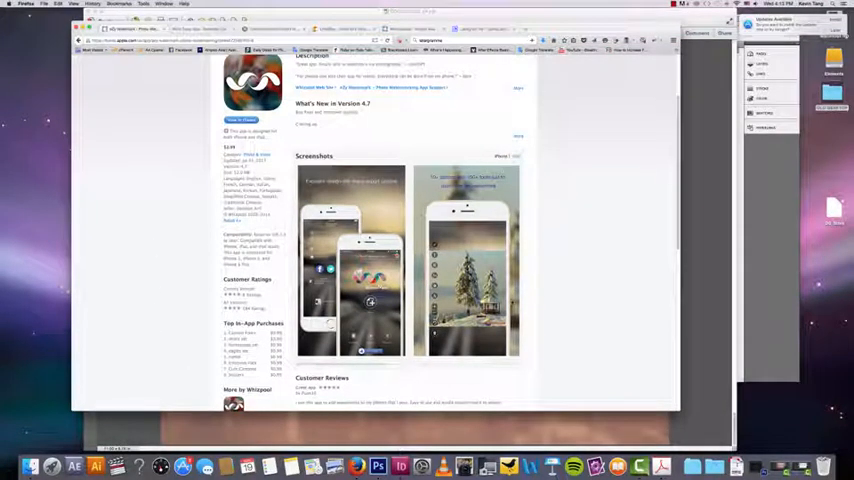
scroll(up, 3)
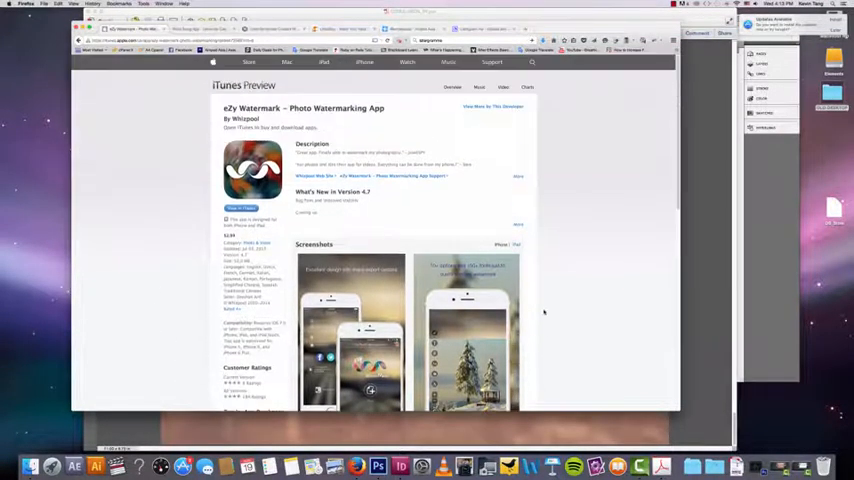